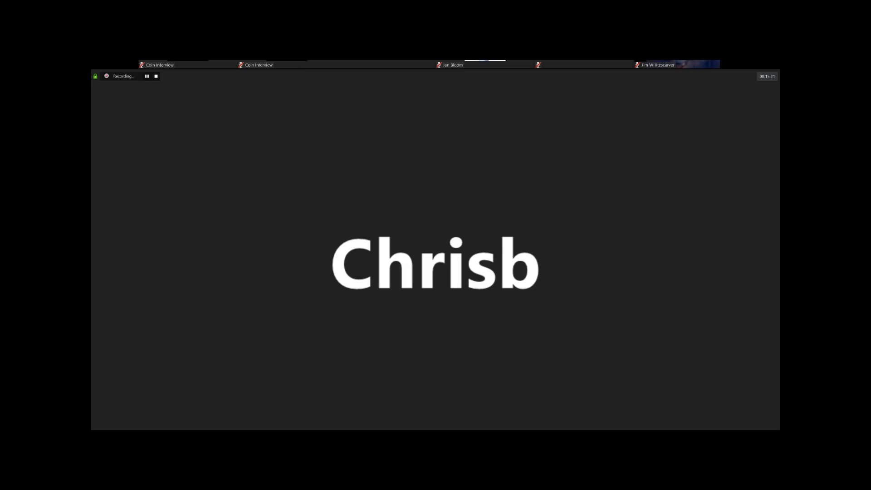
{"action": "mouse_move", "coordinate": [595, 111]}
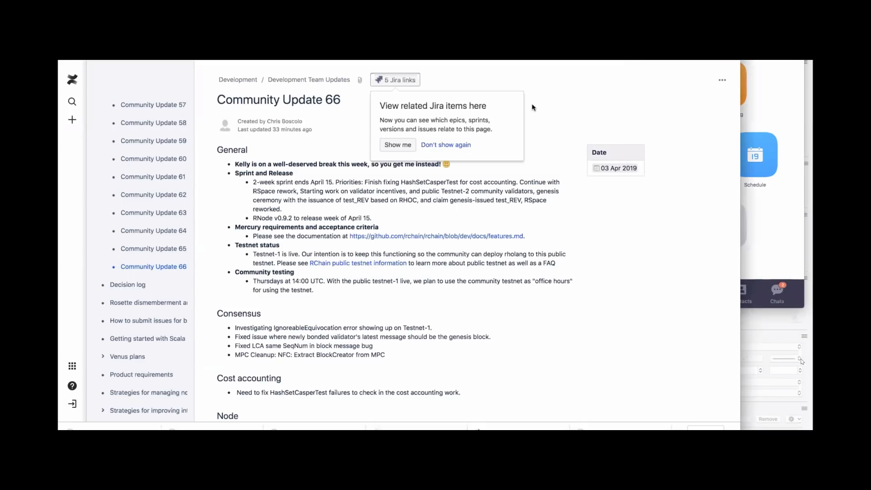
{"action": "mouse_move", "coordinate": [448, 137]}
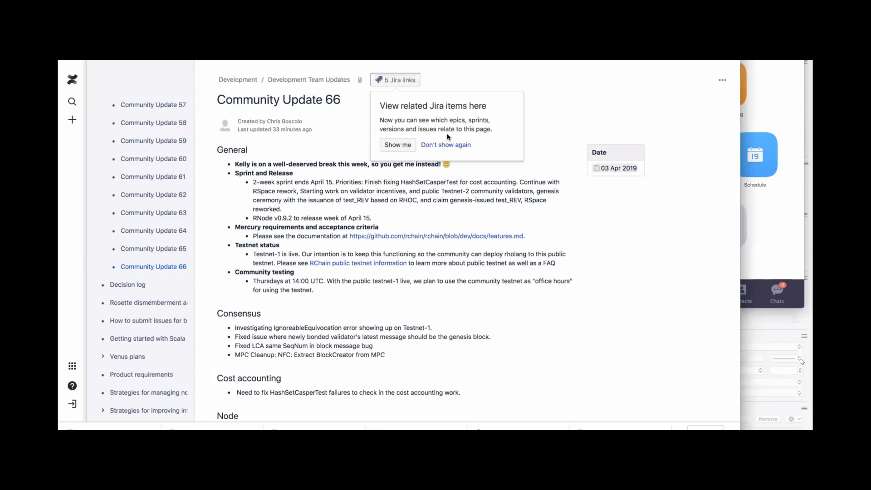
{"action": "mouse_move", "coordinate": [467, 132]}
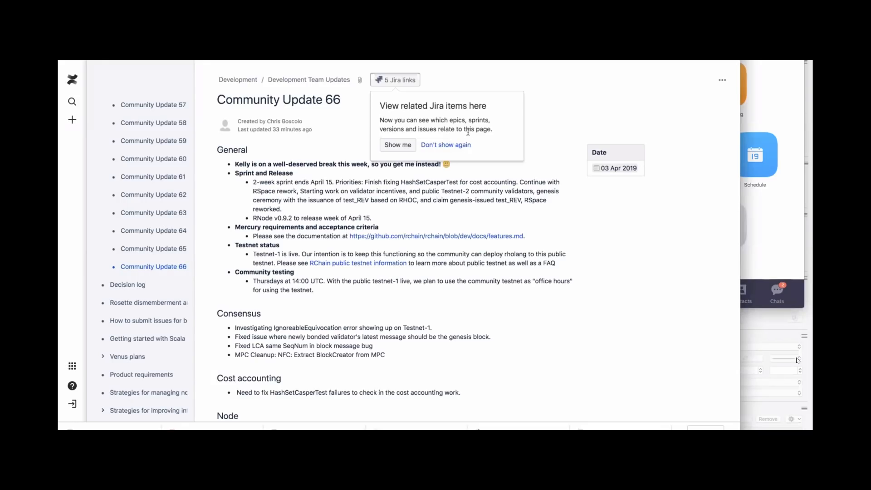
Dismiss the 'View related Jira items here' tip on the Community Update 66 page
{"action": "left_click", "coordinate": [445, 144]}
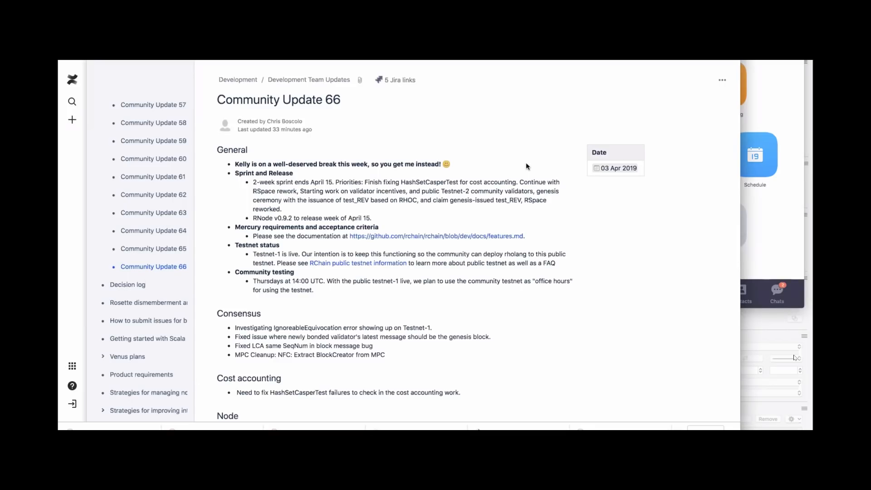
{"action": "mouse_move", "coordinate": [621, 272]}
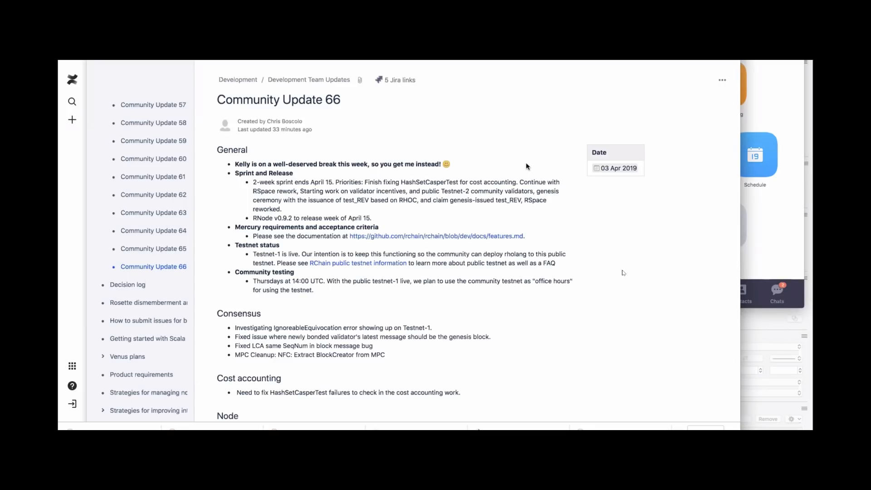
{"action": "mouse_move", "coordinate": [844, 248]}
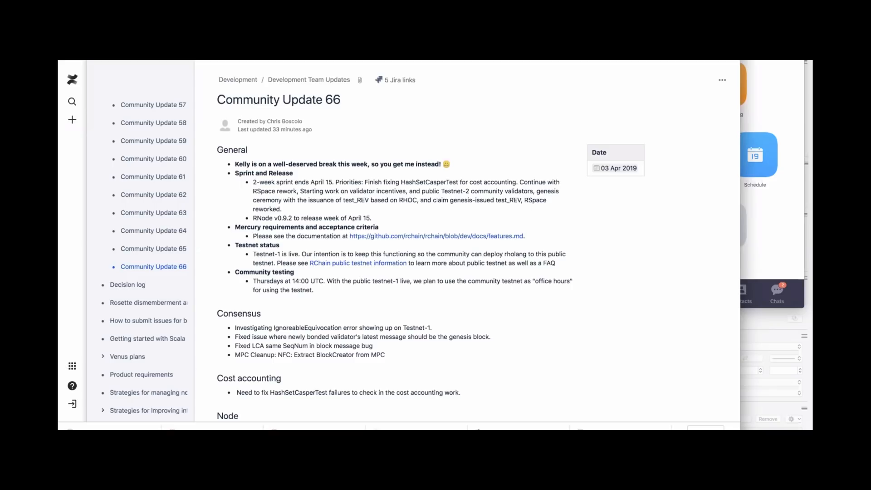
{"action": "mouse_move", "coordinate": [168, 240]}
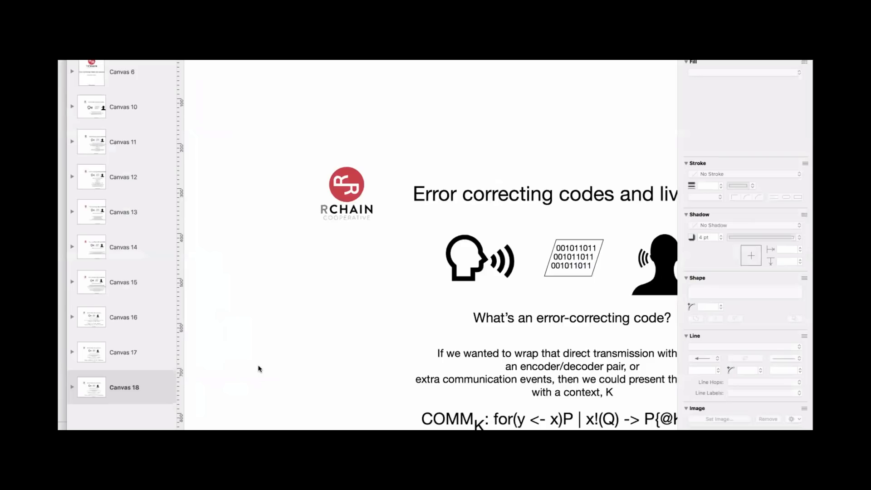
{"action": "mouse_move", "coordinate": [127, 358]}
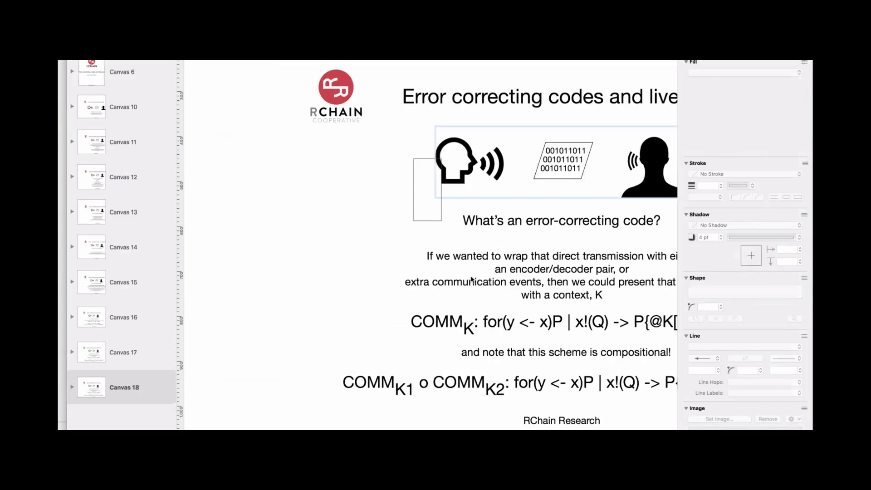
{"action": "mouse_move", "coordinate": [554, 399]}
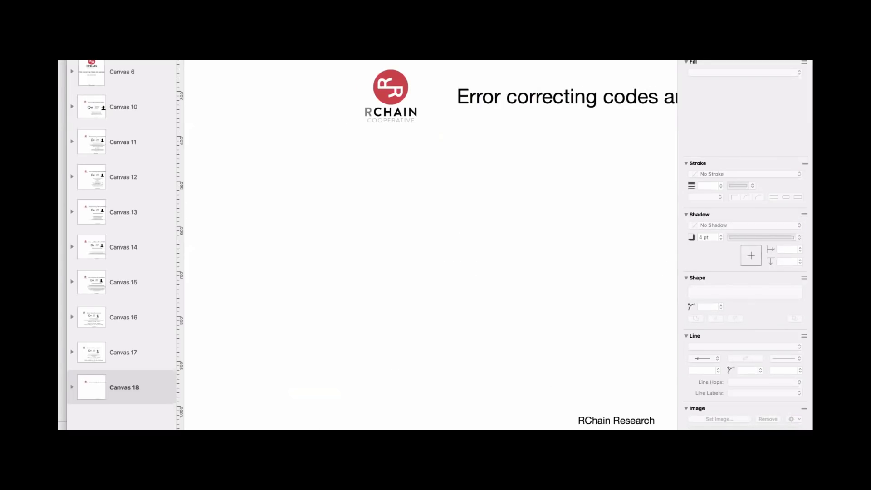
{"action": "mouse_move", "coordinate": [657, 394]}
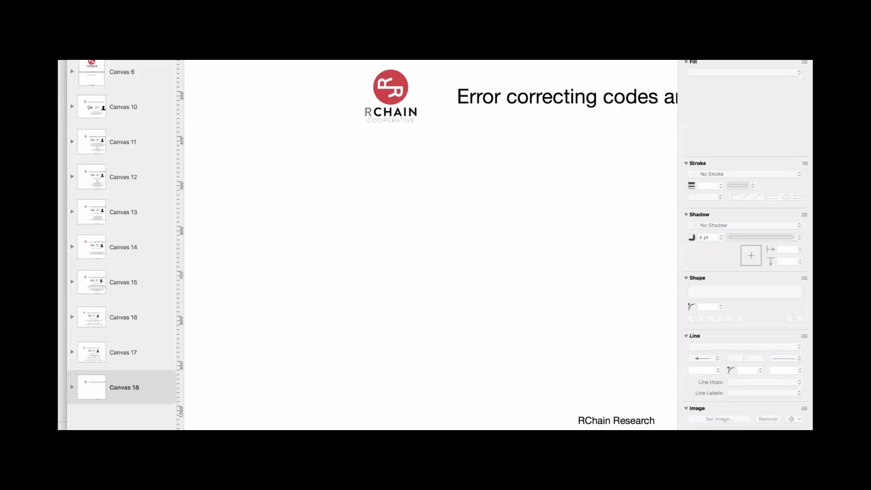
{"action": "mouse_move", "coordinate": [597, 366]}
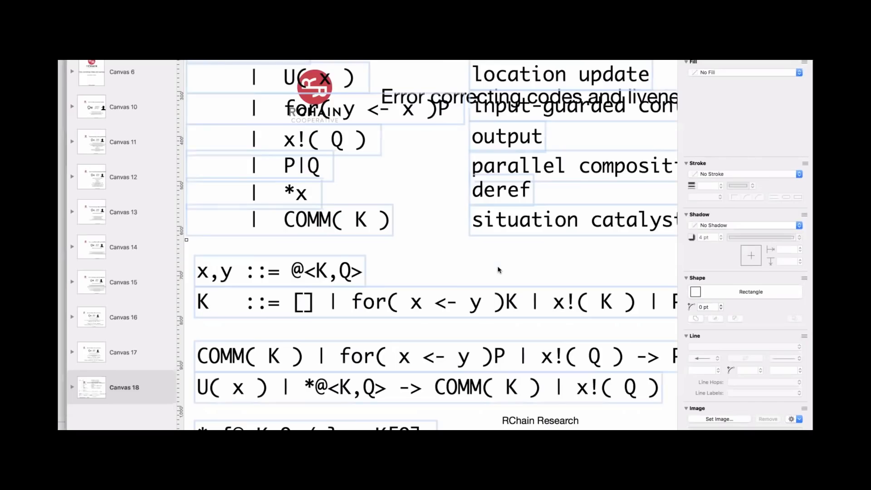
{"action": "mouse_move", "coordinate": [445, 241]}
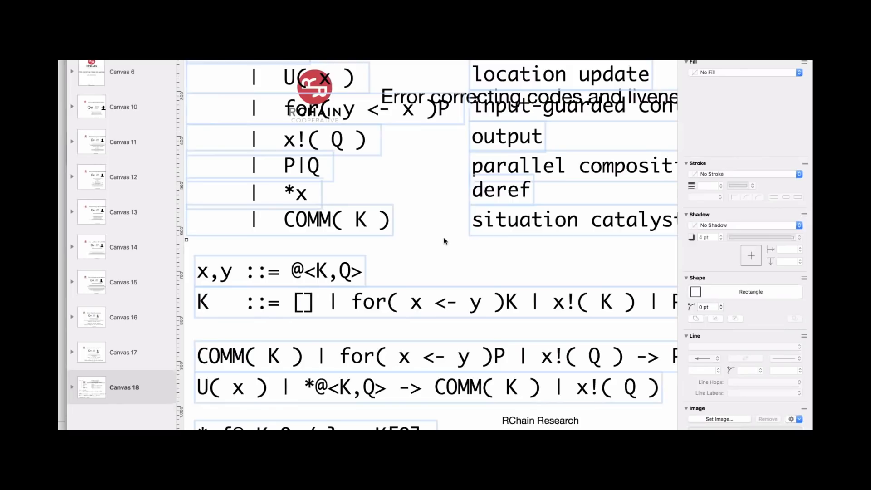
{"action": "mouse_move", "coordinate": [371, 227]}
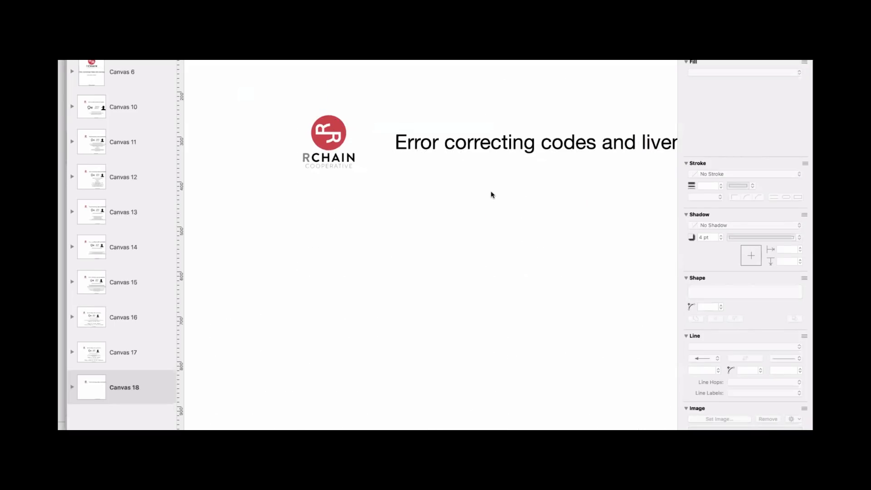
{"action": "scroll", "scroll_direction": "down", "scroll_amount": 3}
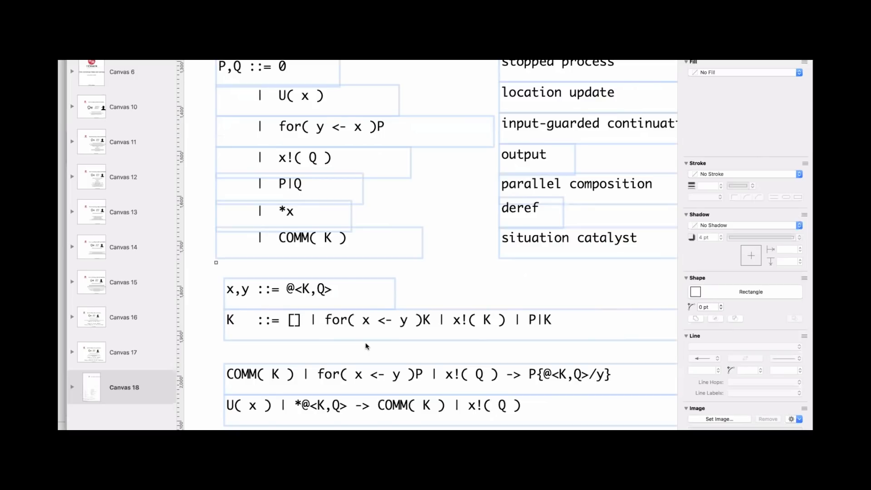
{"action": "mouse_move", "coordinate": [358, 300]}
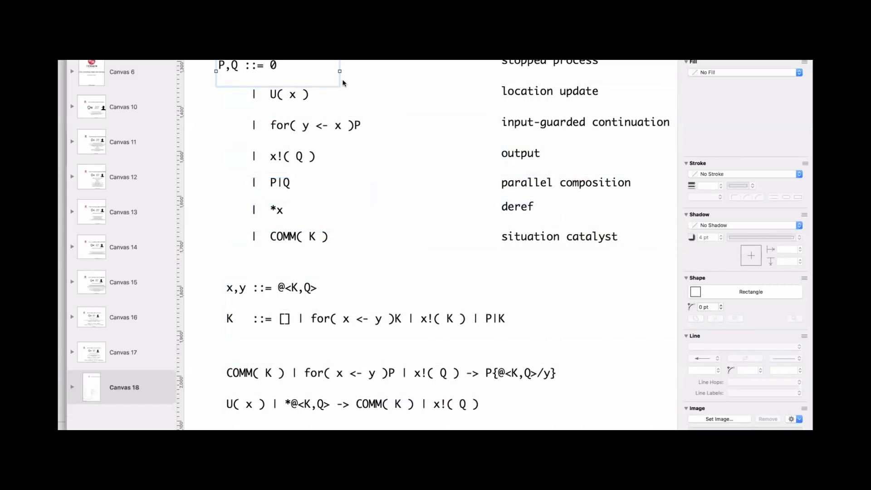
{"action": "mouse_move", "coordinate": [310, 74]}
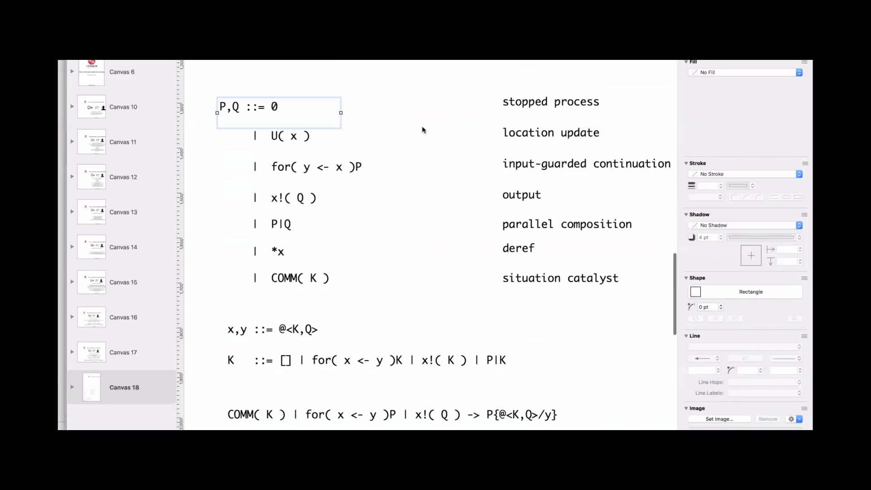
Move the U( x ) row up under P,Q ::= 0 and select the x!( Q ) and P|Q rows to tighten
{"action": "scroll", "scroll_direction": "down", "scroll_amount": 3}
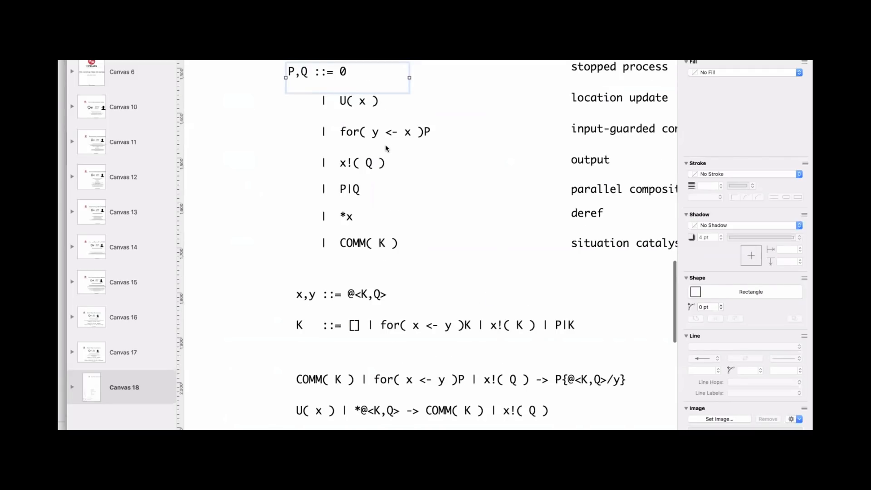
{"action": "scroll", "scroll_direction": "down", "scroll_amount": 3}
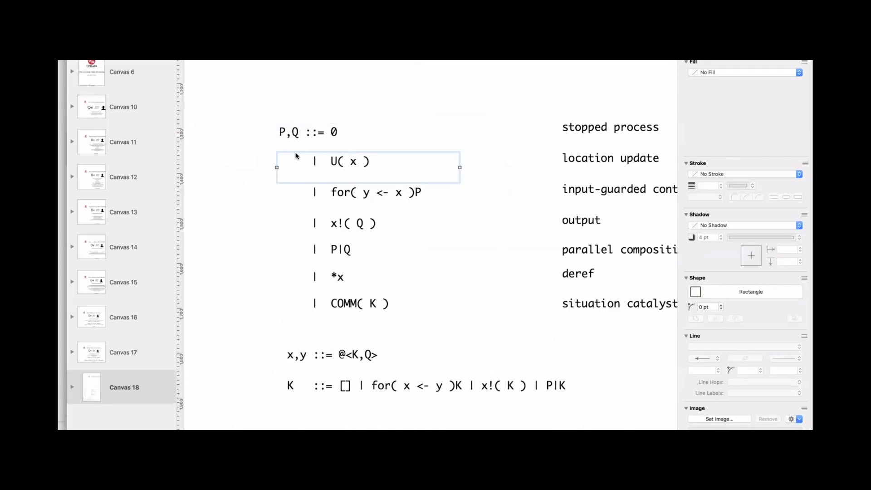
{"action": "mouse_move", "coordinate": [343, 172]}
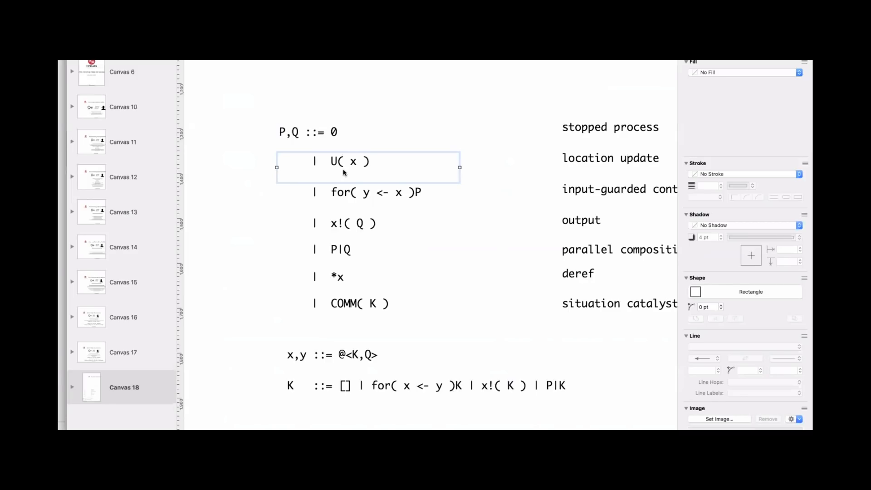
{"action": "mouse_move", "coordinate": [354, 186]}
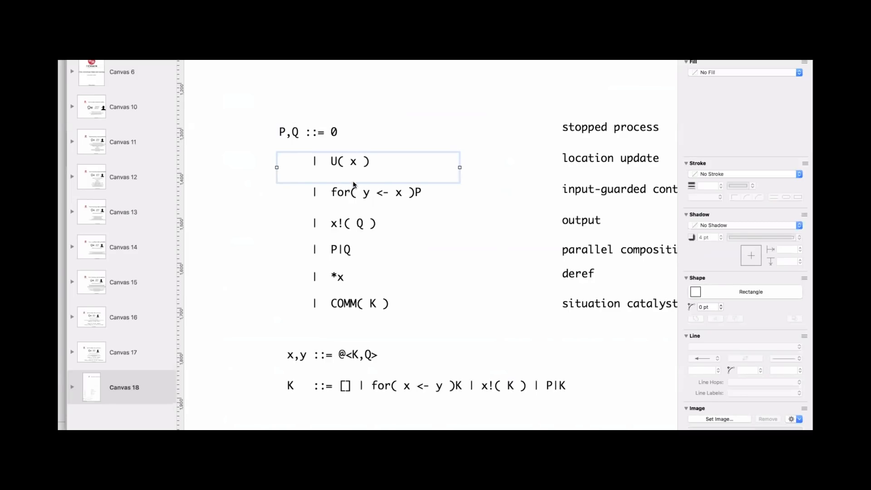
{"action": "mouse_move", "coordinate": [437, 187]}
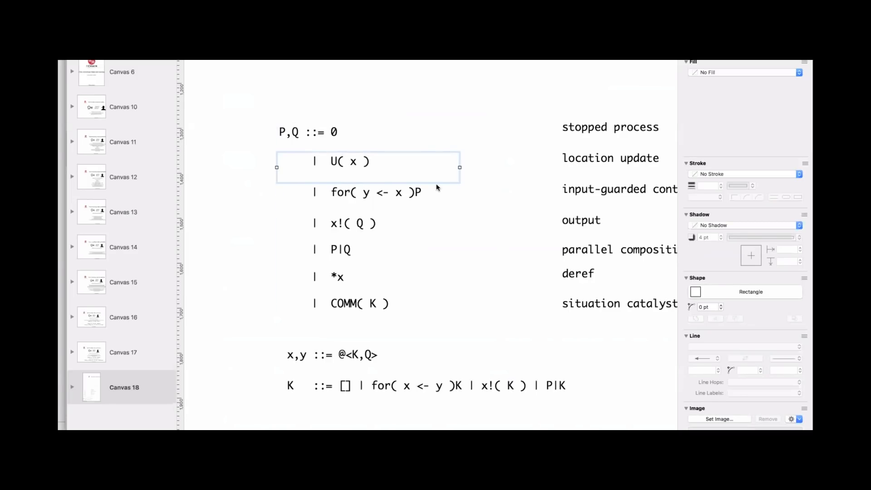
{"action": "left_click", "coordinate": [353, 224]}
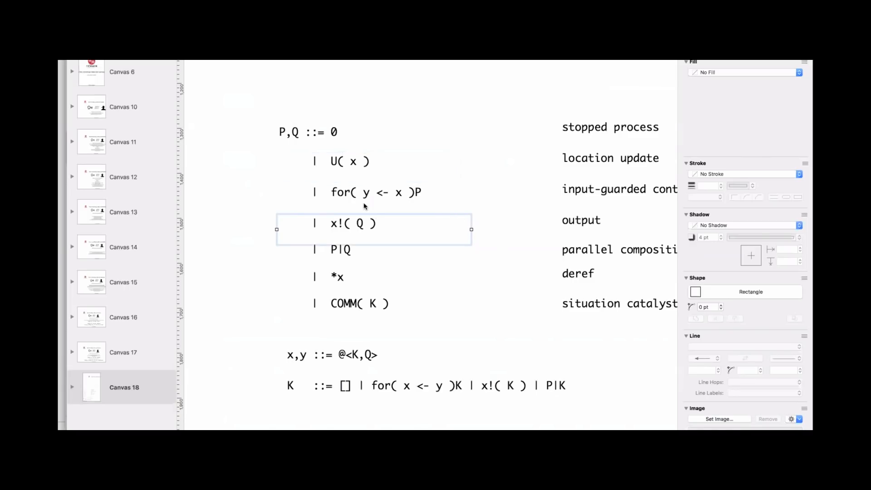
{"action": "scroll", "scroll_direction": "down", "scroll_amount": 3}
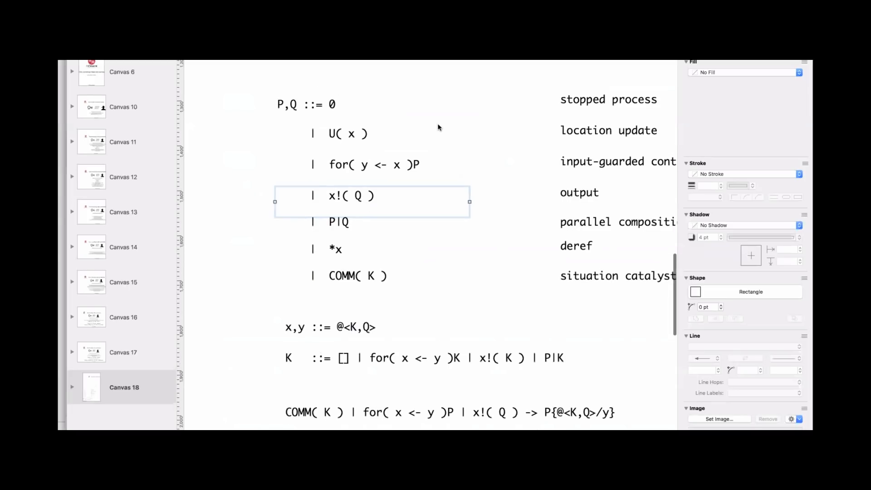
{"action": "left_click", "coordinate": [350, 134]}
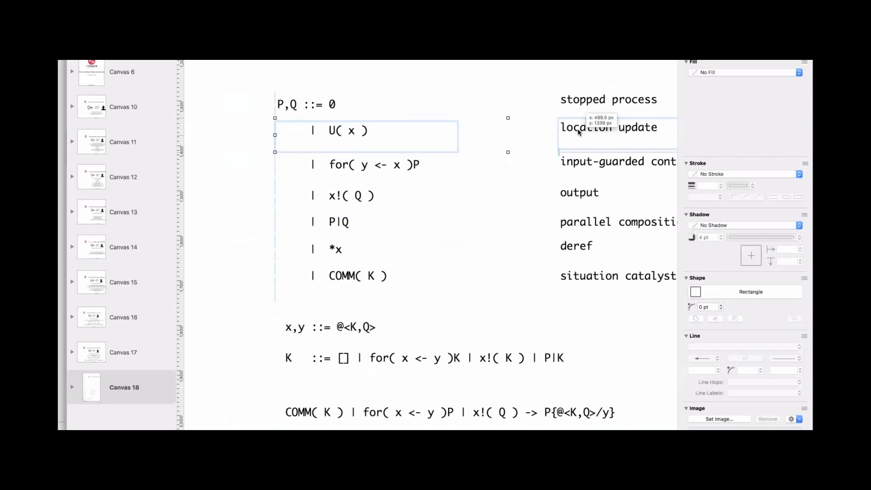
{"action": "left_click_drag", "start_coordinate": [364, 136], "coordinate": [364, 127]}
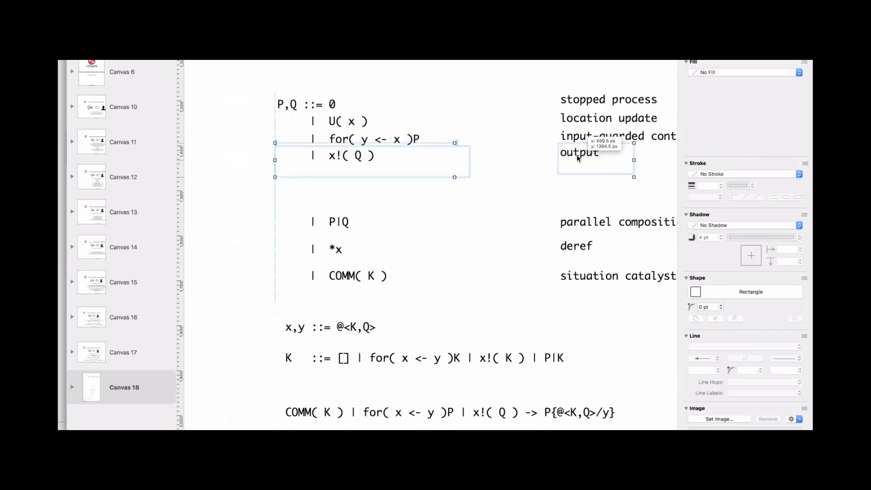
{"action": "mouse_move", "coordinate": [325, 230]}
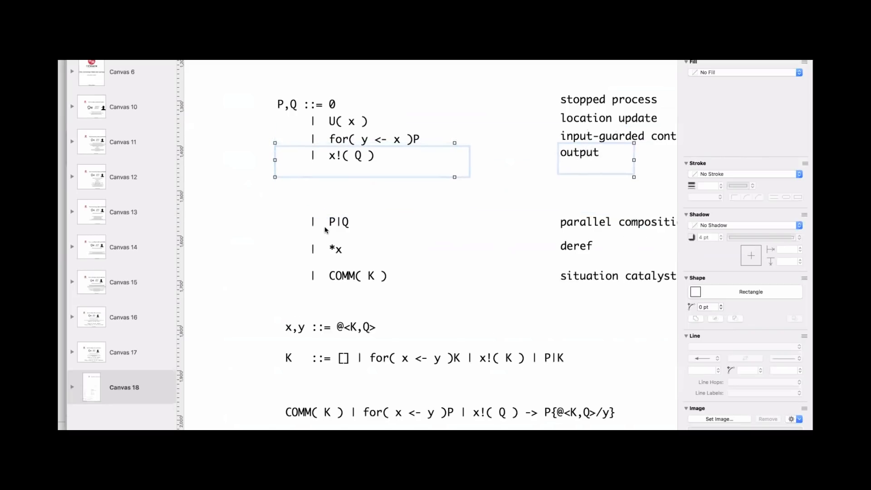
{"action": "left_click", "coordinate": [337, 221]}
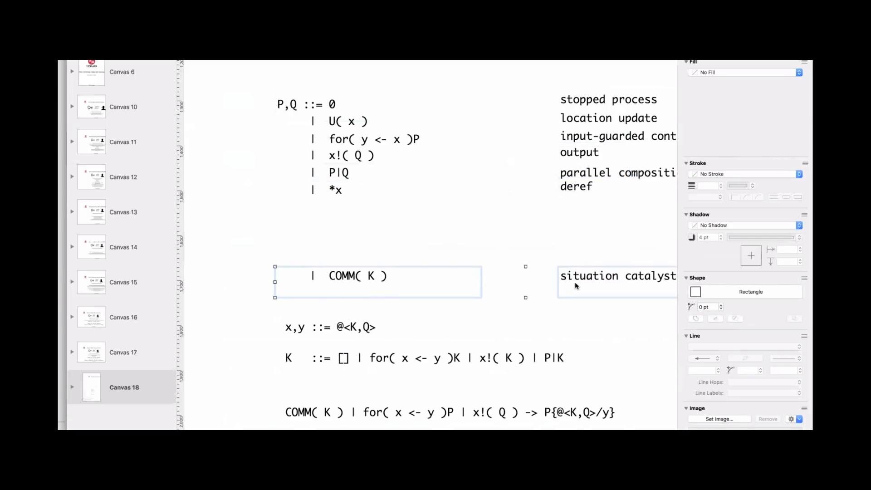
Move COMM( K ) up under *x and the x,y definition just below the grammar
{"action": "left_click_drag", "start_coordinate": [358, 276], "coordinate": [358, 211]}
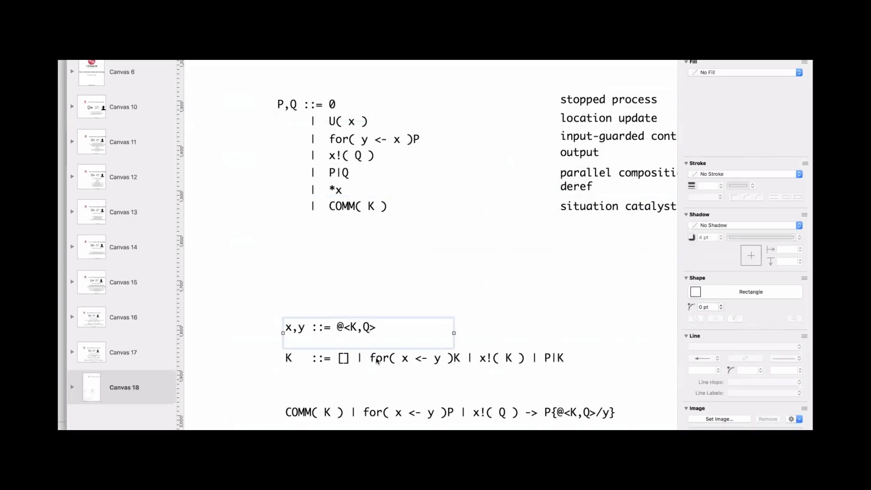
{"action": "mouse_move", "coordinate": [356, 300]}
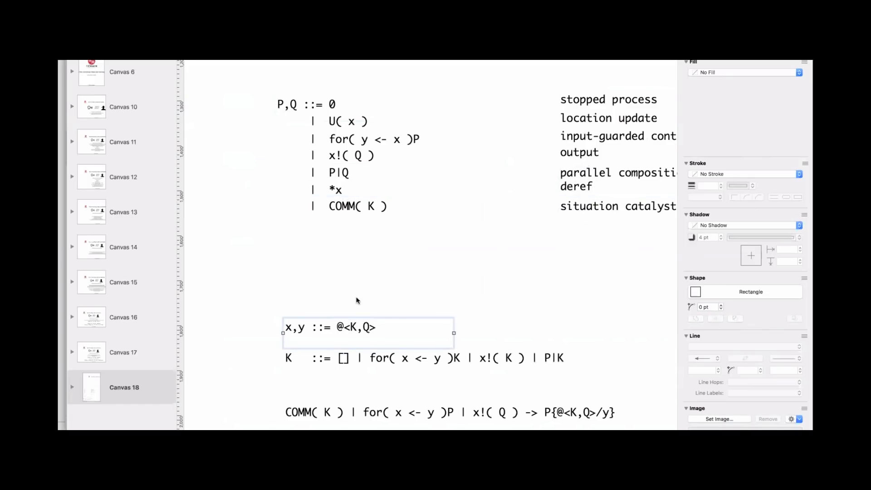
{"action": "left_click_drag", "start_coordinate": [369, 327], "coordinate": [368, 289]}
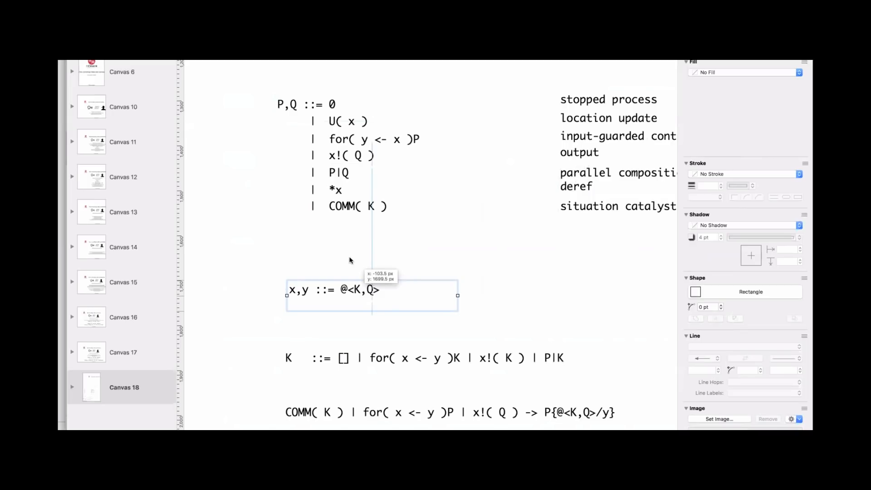
{"action": "left_click_drag", "start_coordinate": [371, 289], "coordinate": [363, 237]}
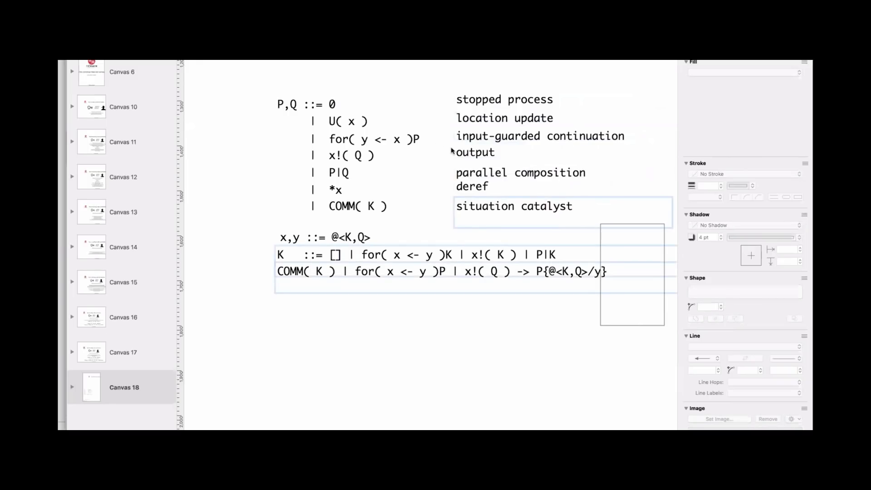
Select every grammar line, definition and description on the slide with Cmd+A
{"action": "key", "text": "cmd+a"}
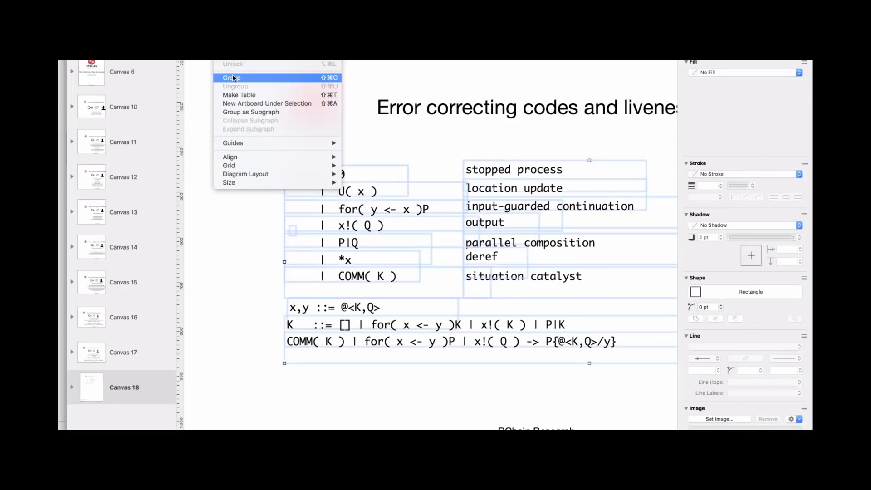
Group all selected formulas and labels into one unit
{"action": "left_click", "coordinate": [231, 77]}
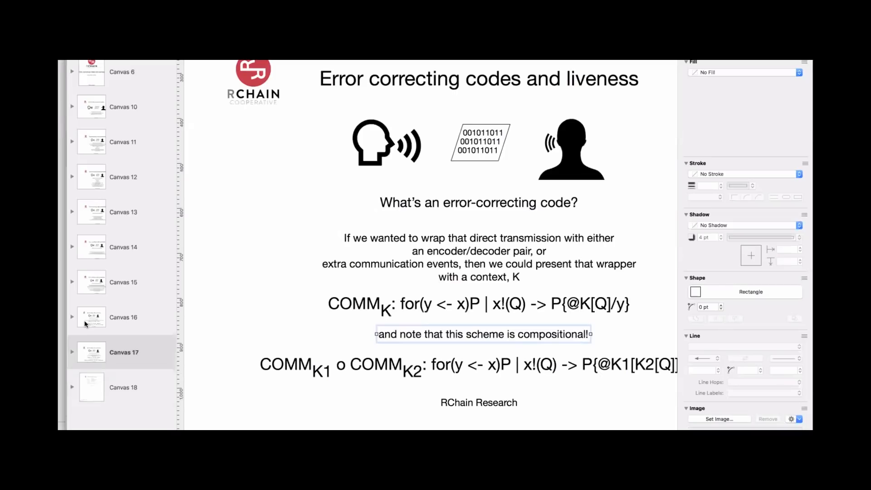
On canvas 16, delete both COMM_K formulas and shift the COMM rule lower
{"action": "left_click", "coordinate": [124, 317]}
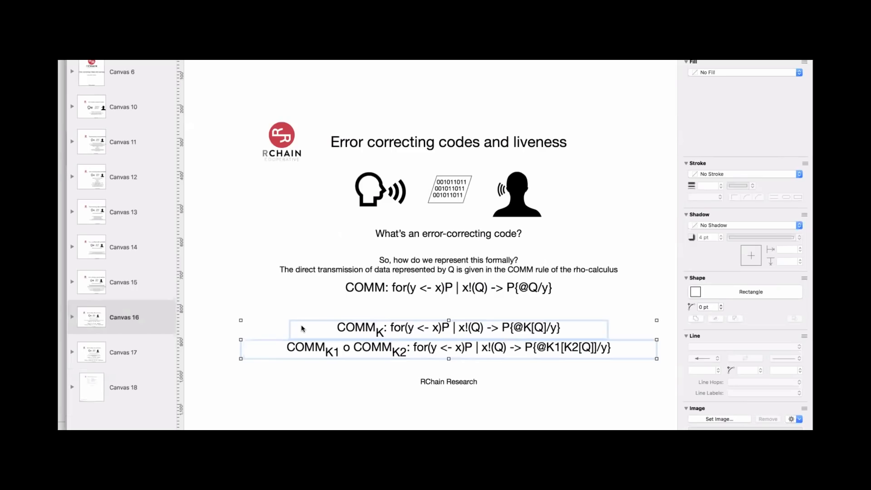
{"action": "key", "text": "delete"}
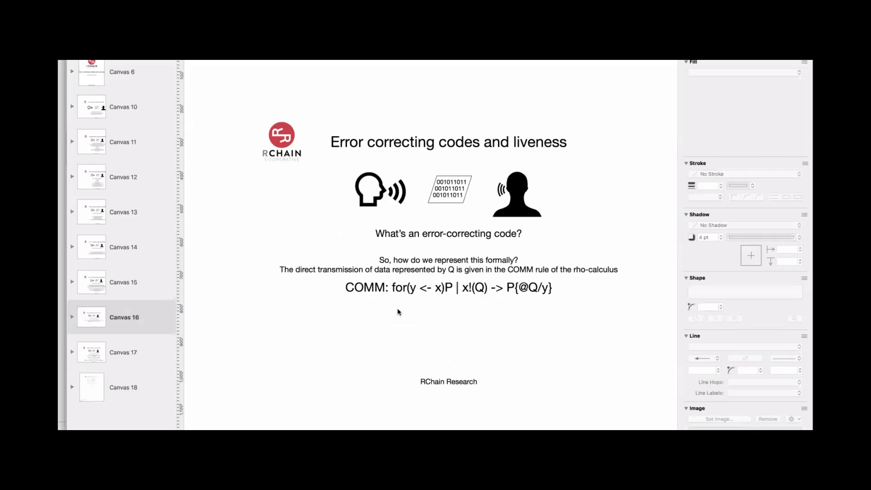
{"action": "left_click", "coordinate": [447, 287]}
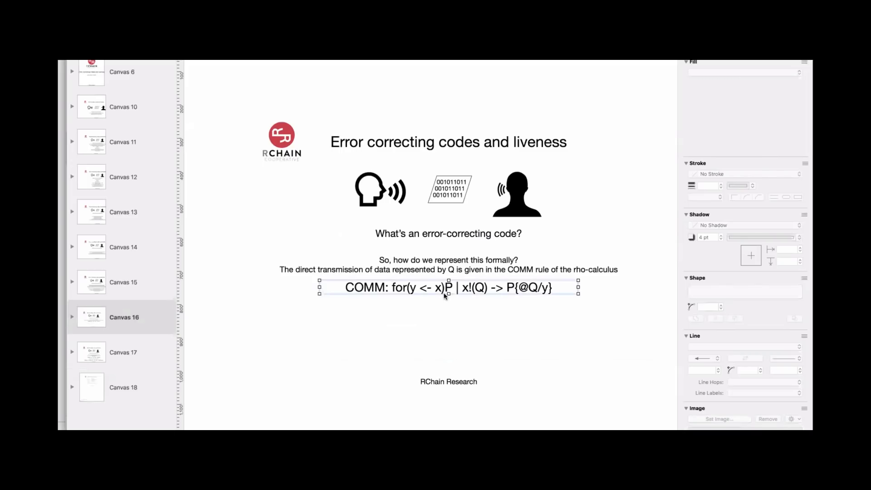
{"action": "left_click_drag", "start_coordinate": [448, 287], "coordinate": [448, 300]}
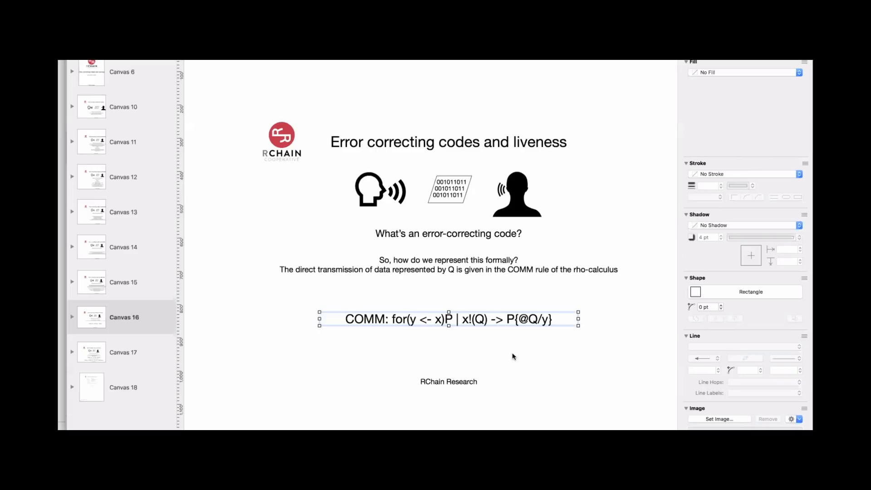
{"action": "mouse_move", "coordinate": [438, 210]}
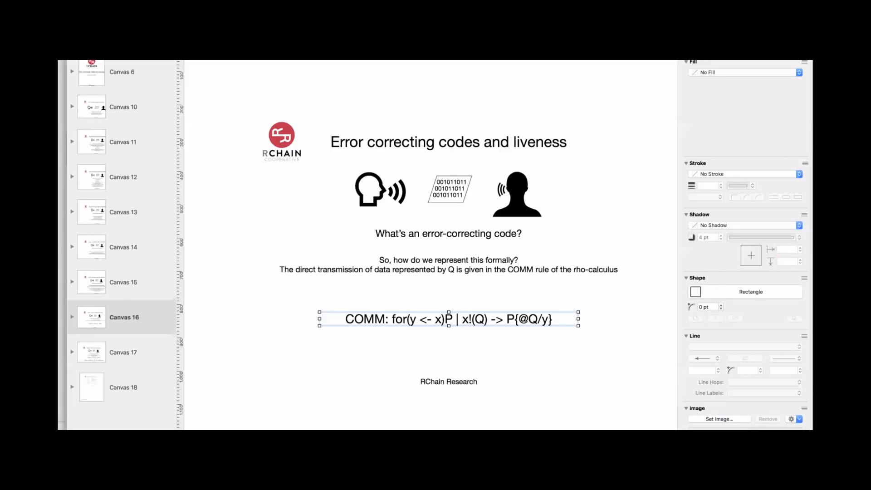
{"action": "mouse_move", "coordinate": [358, 81]}
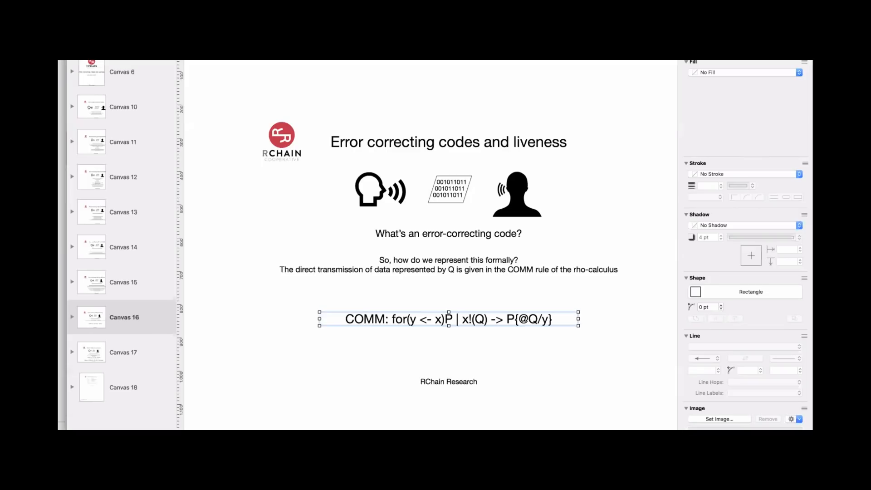
{"action": "mouse_move", "coordinate": [567, 143]}
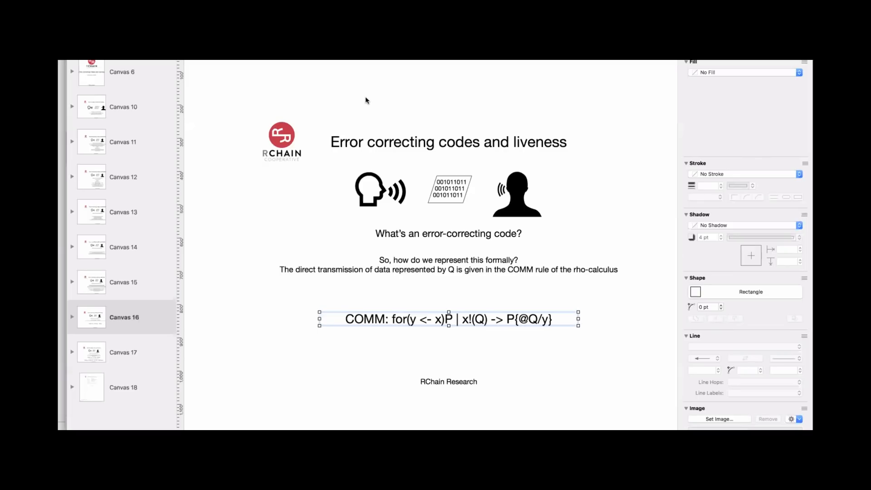
{"action": "mouse_move", "coordinate": [358, 82]}
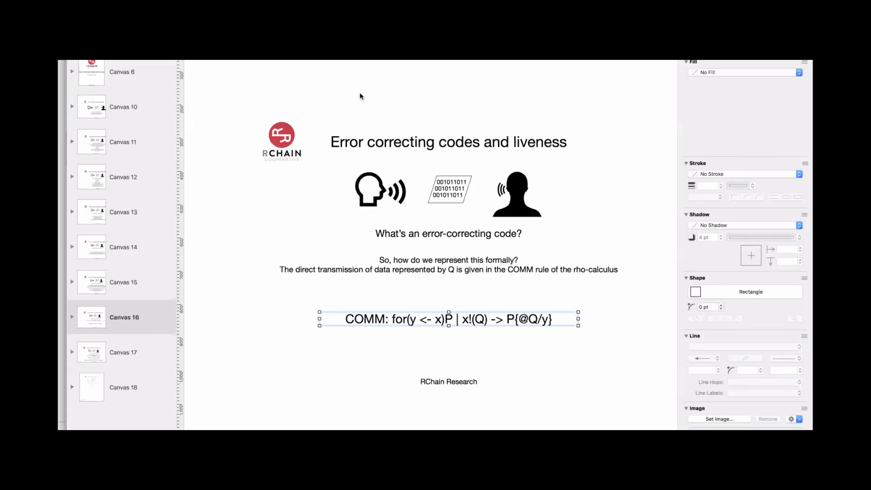
{"action": "mouse_move", "coordinate": [358, 82]}
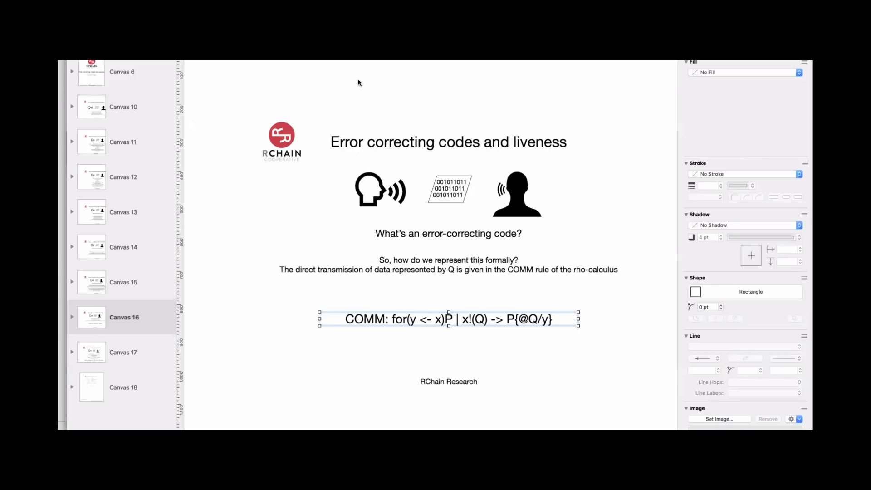
{"action": "mouse_move", "coordinate": [361, 79]}
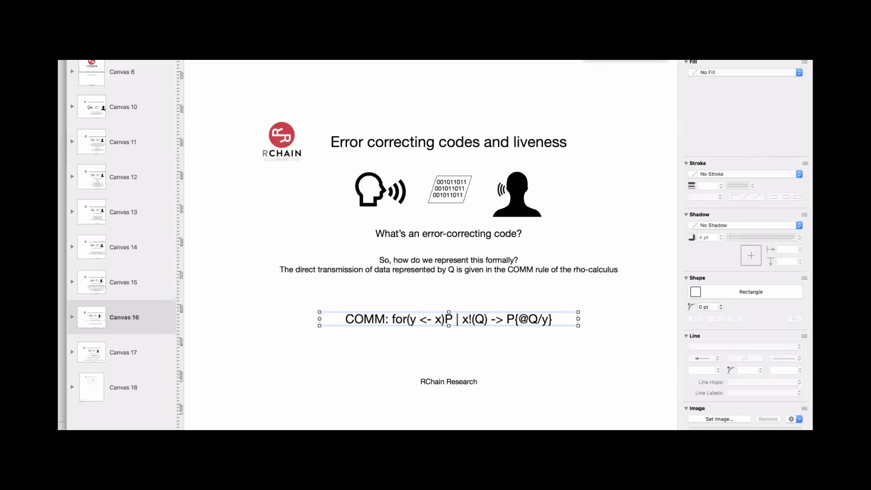
{"action": "mouse_move", "coordinate": [367, 80]}
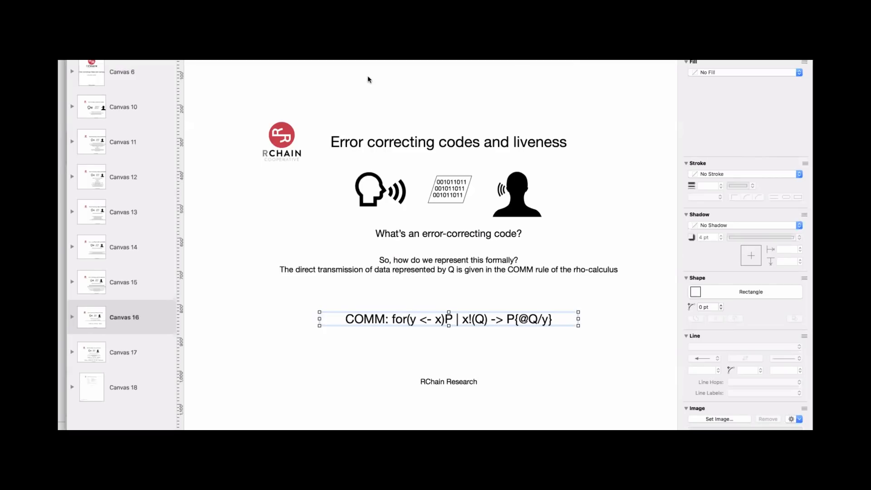
{"action": "mouse_move", "coordinate": [358, 80]}
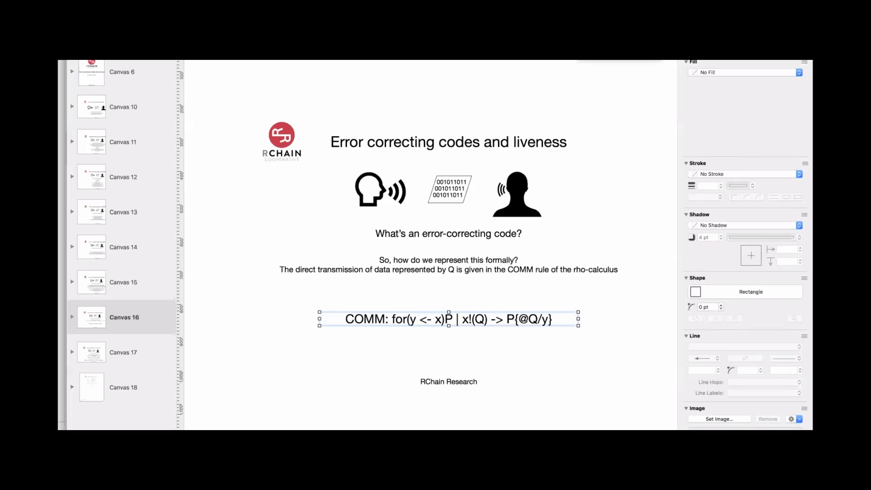
{"action": "mouse_move", "coordinate": [360, 81]}
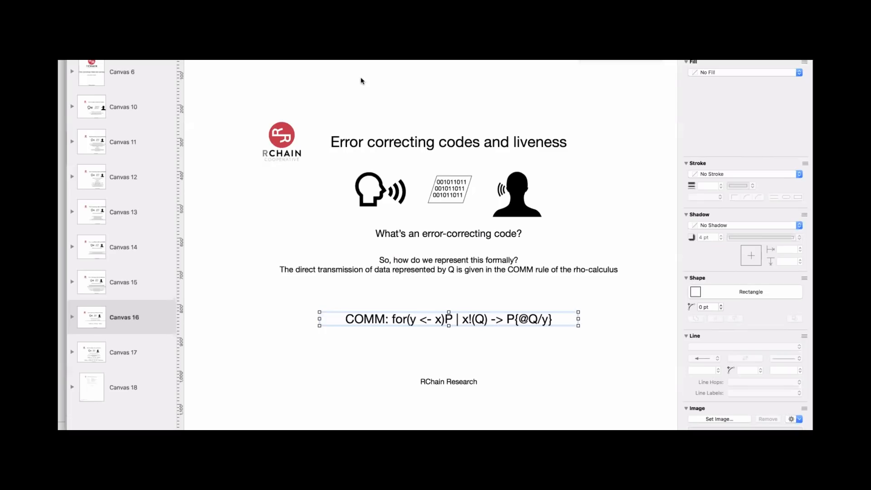
{"action": "mouse_move", "coordinate": [358, 81]}
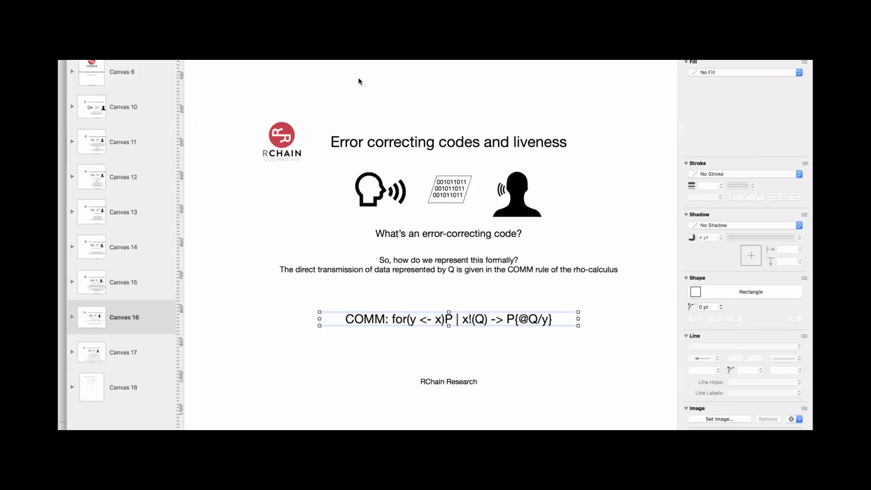
{"action": "mouse_move", "coordinate": [462, 168]}
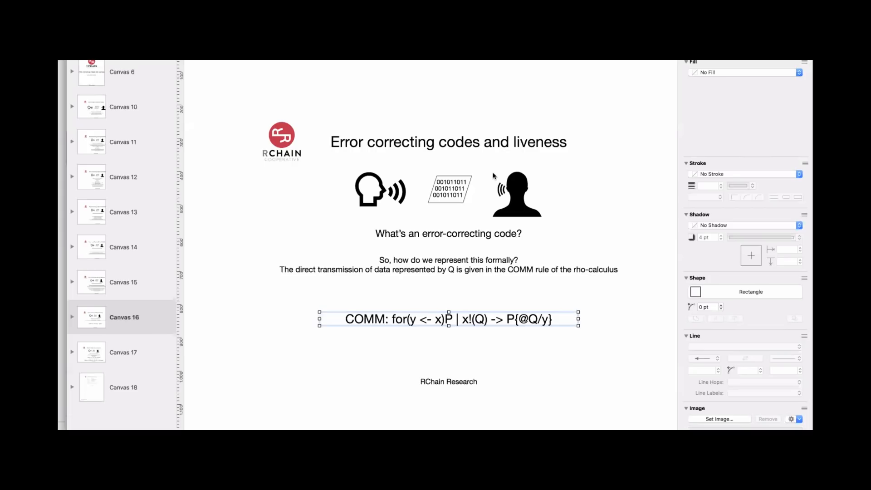
{"action": "mouse_move", "coordinate": [419, 122]}
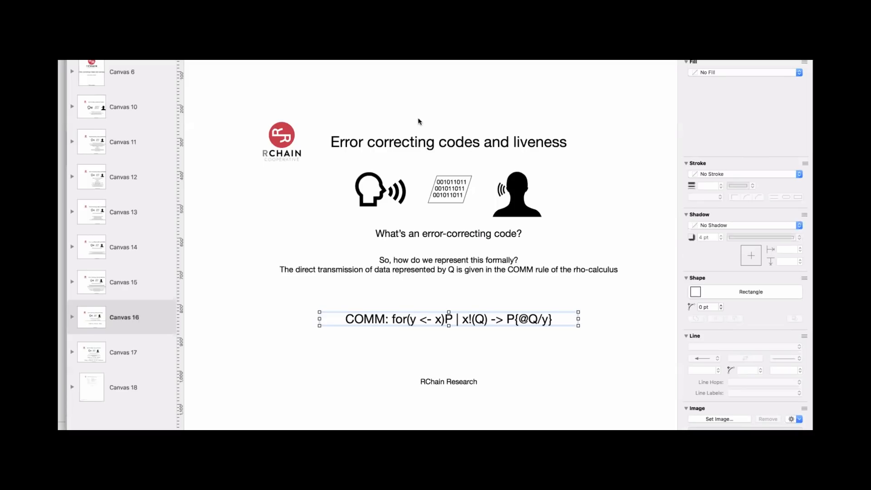
{"action": "mouse_move", "coordinate": [358, 79]}
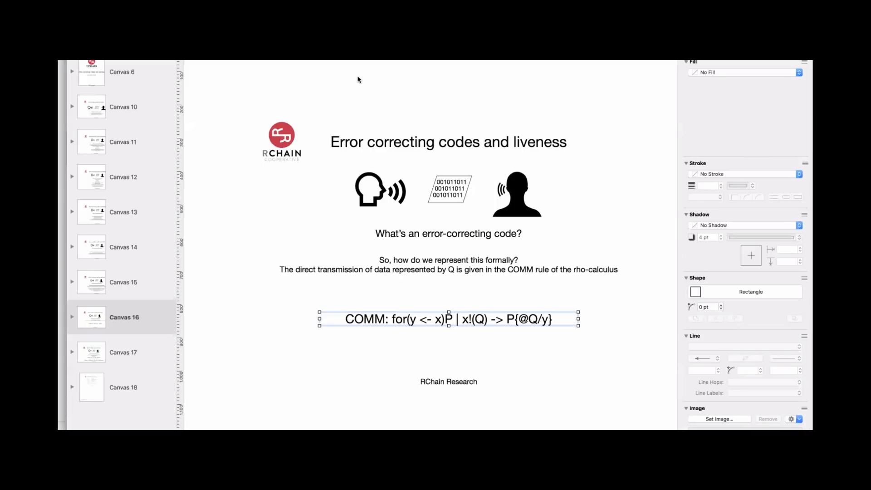
{"action": "mouse_move", "coordinate": [358, 82]}
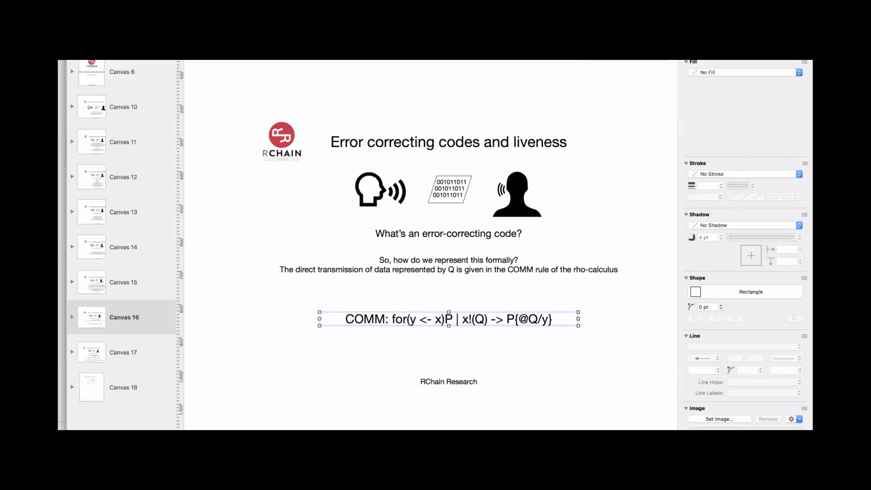
{"action": "mouse_move", "coordinate": [356, 80]}
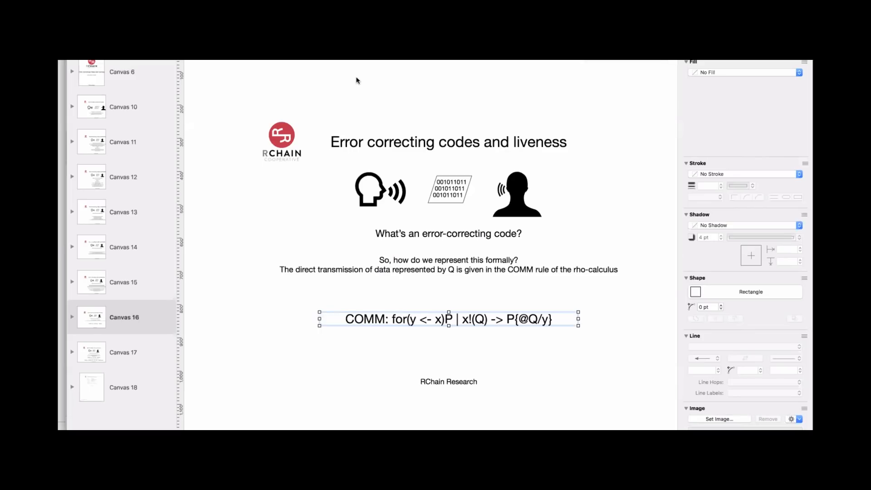